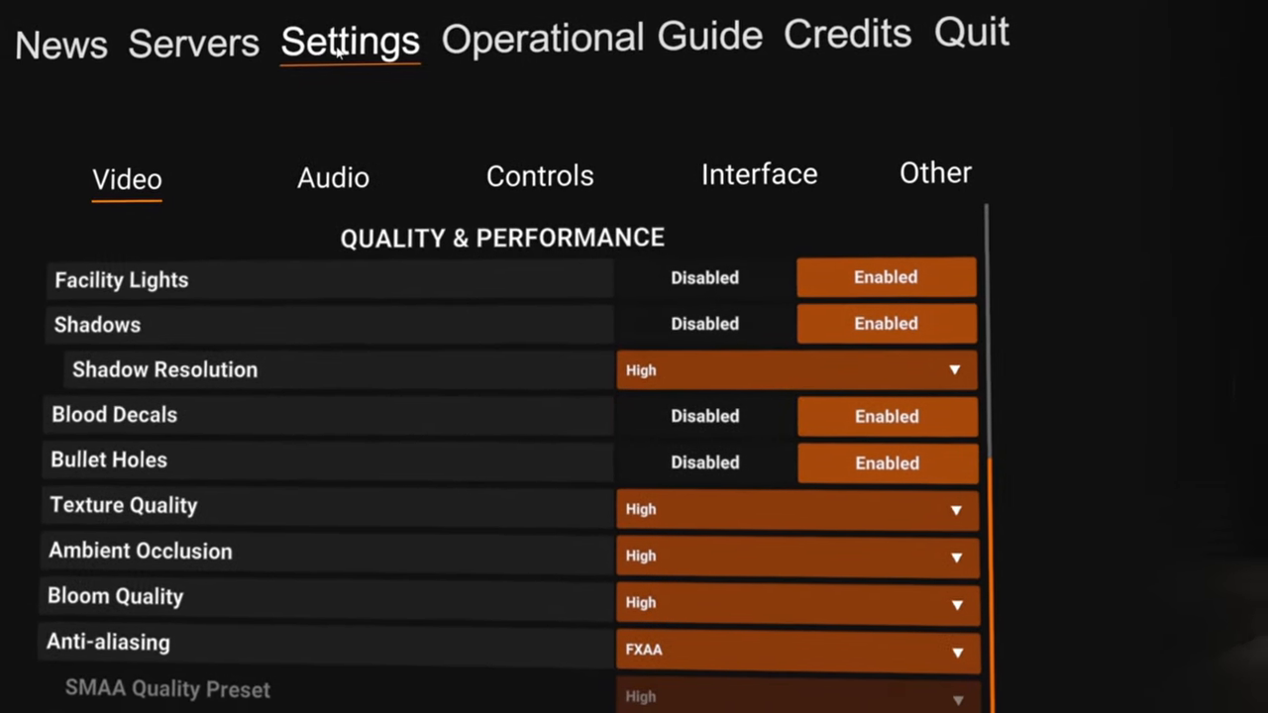
# Switch to Audio settings and bring up the Voice Chat Privacy Settings popup via Adjust
pyautogui.click(333, 176)
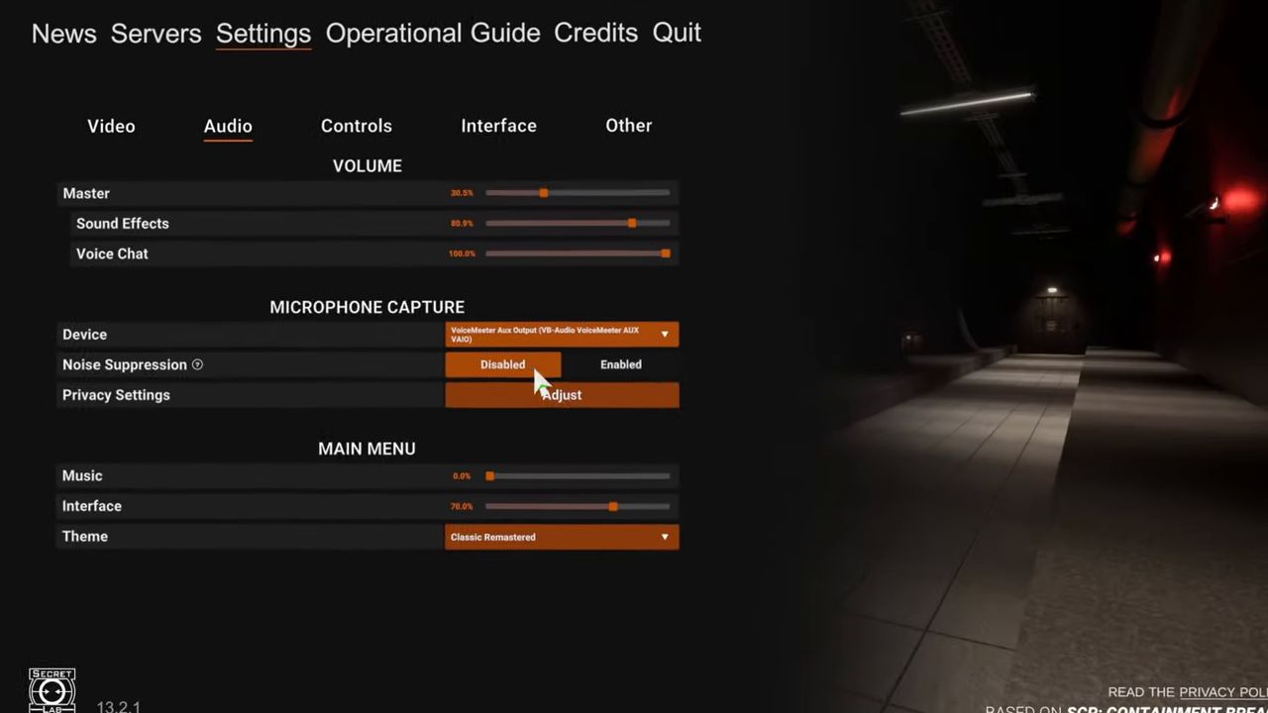
pyautogui.click(560, 394)
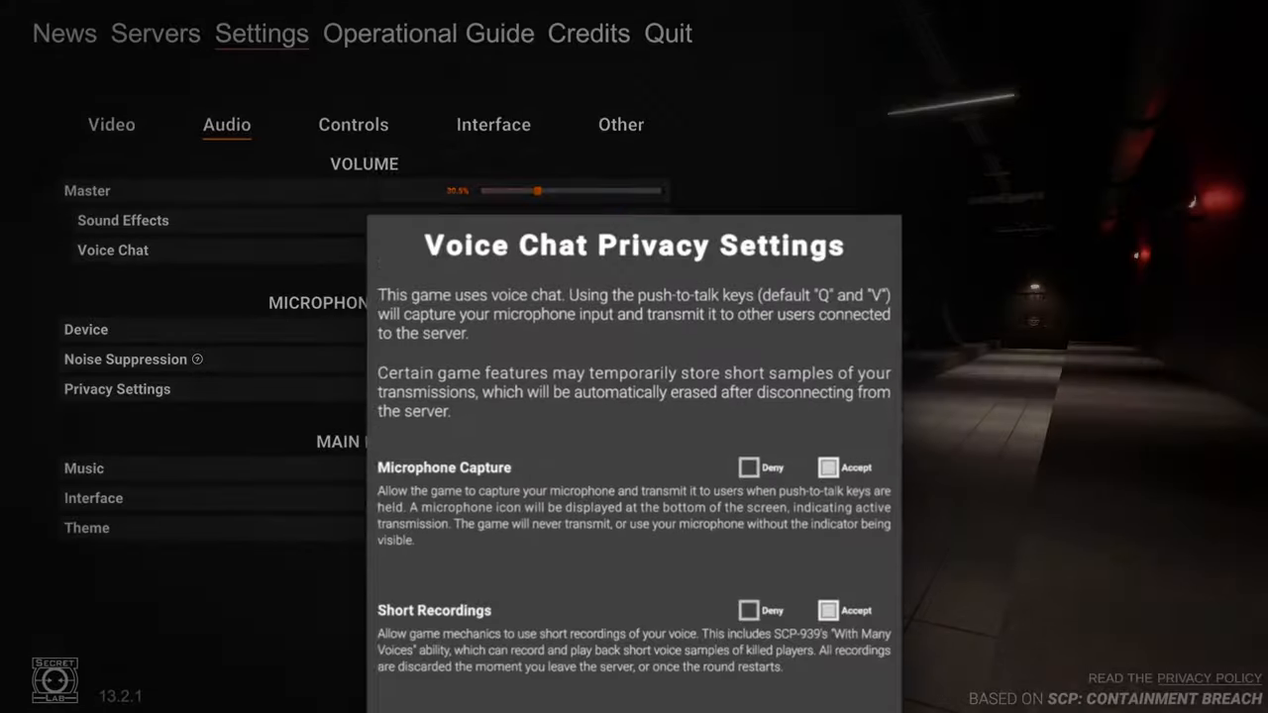